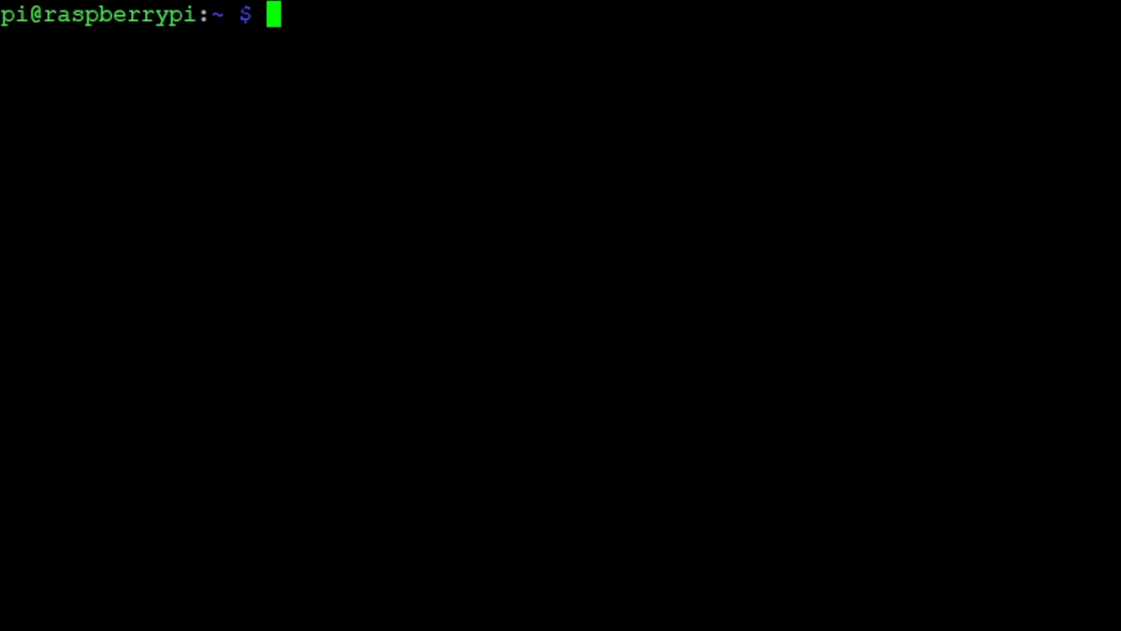
Step: Enable the SPI interface through sudo raspi-config and confirm it is enabled
{"action": "type", "text": "sudo raspi-config"}
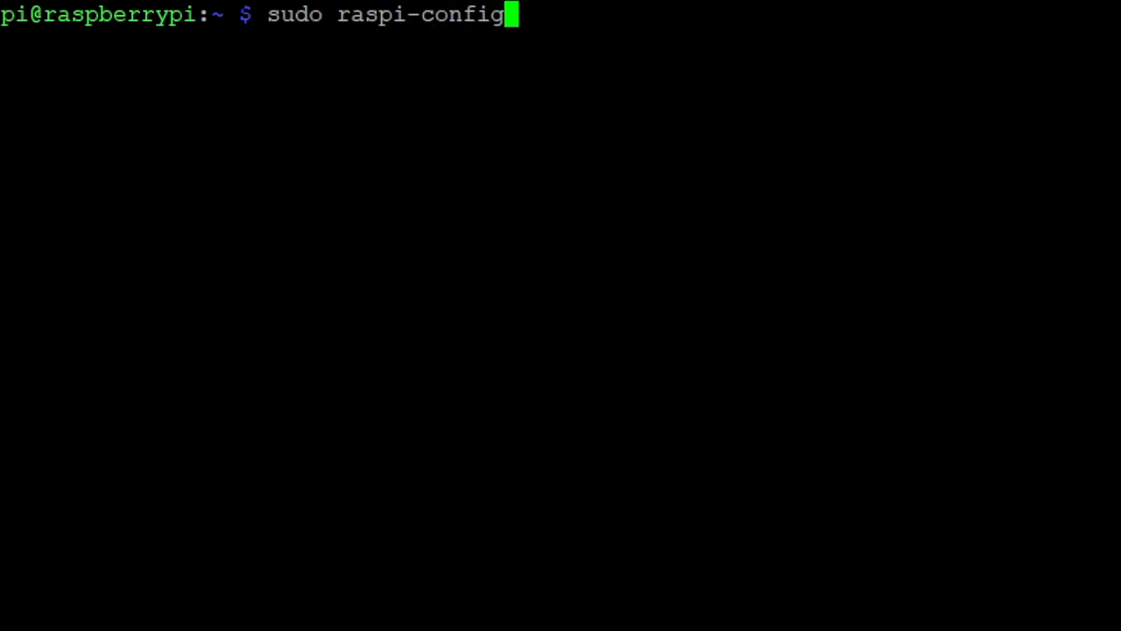
{"action": "key", "text": "Return"}
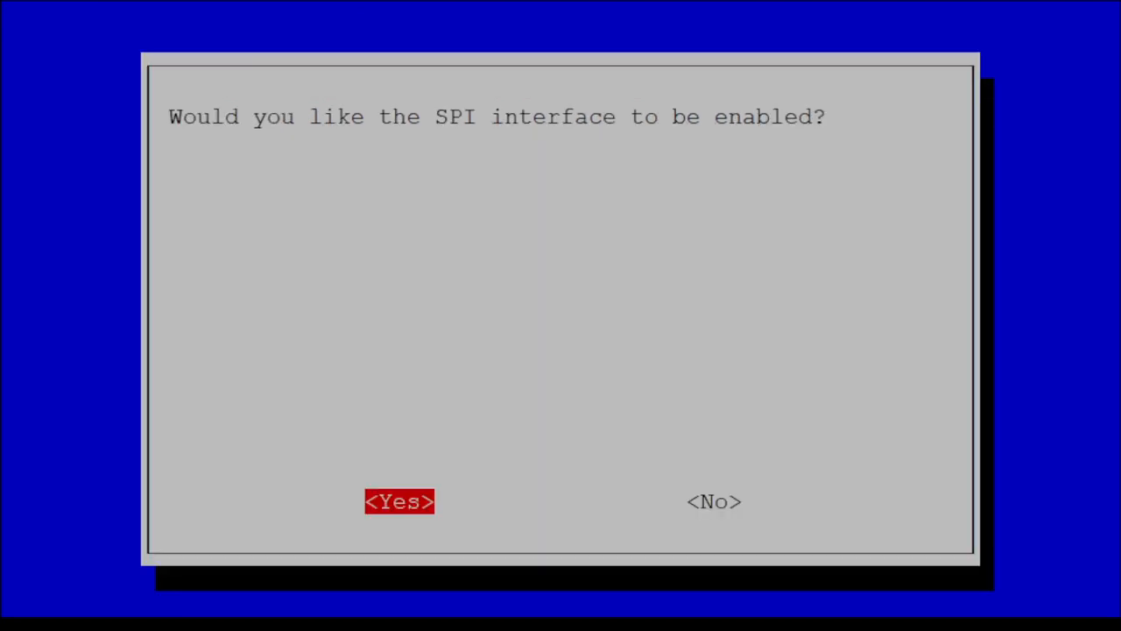
{"action": "left_click", "coordinate": [400, 501]}
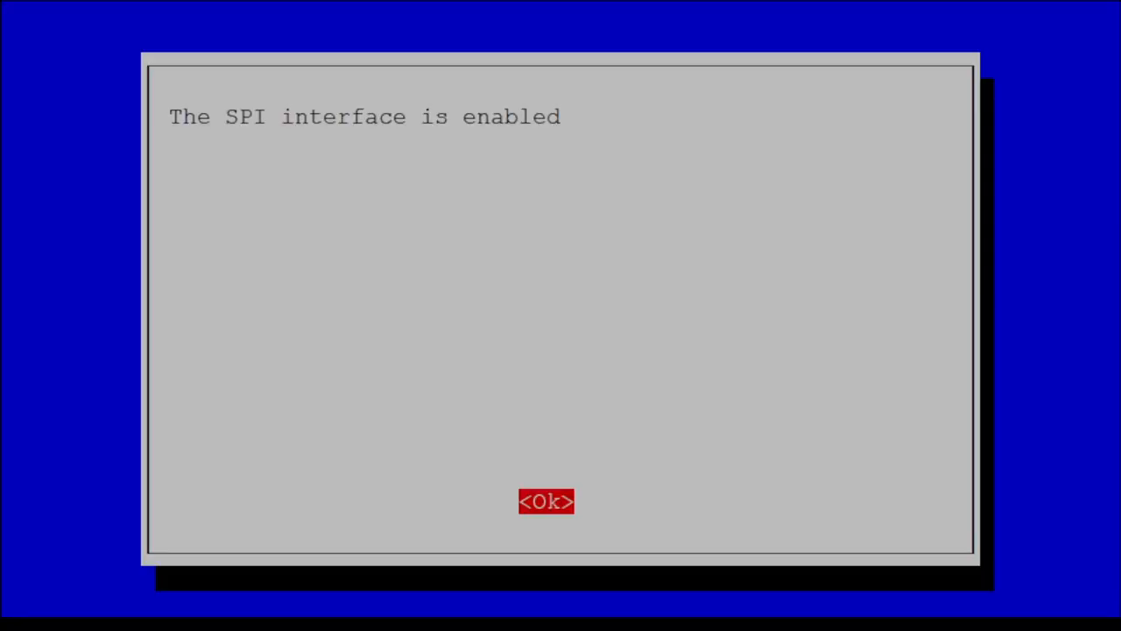
{"action": "left_click", "coordinate": [547, 501]}
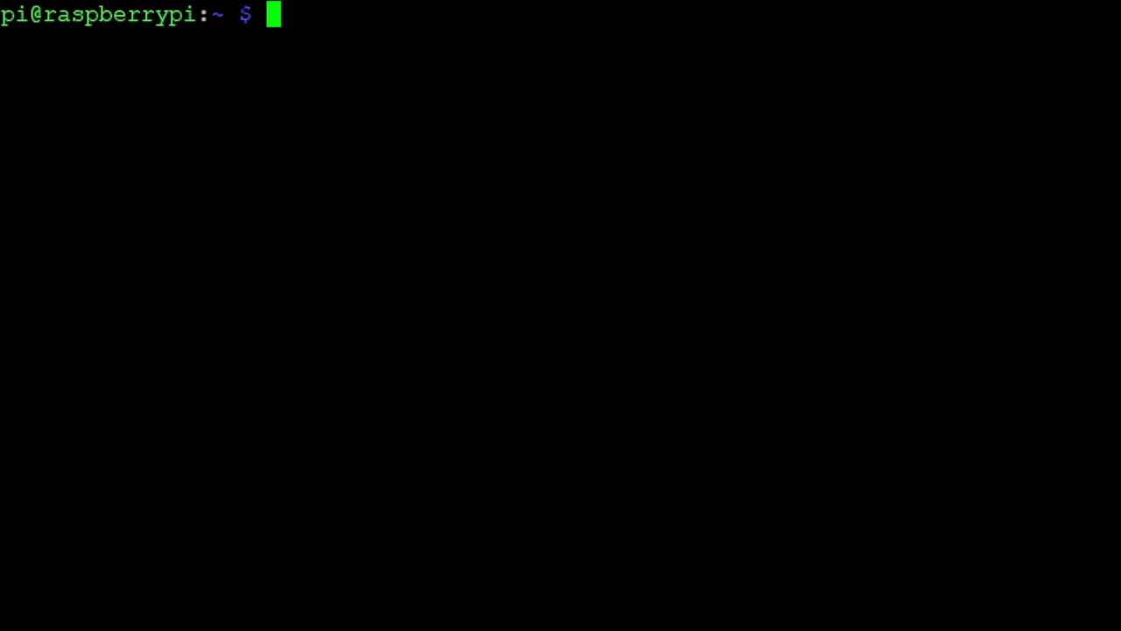
{"action": "mouse_move", "coordinate": [1094, 339]}
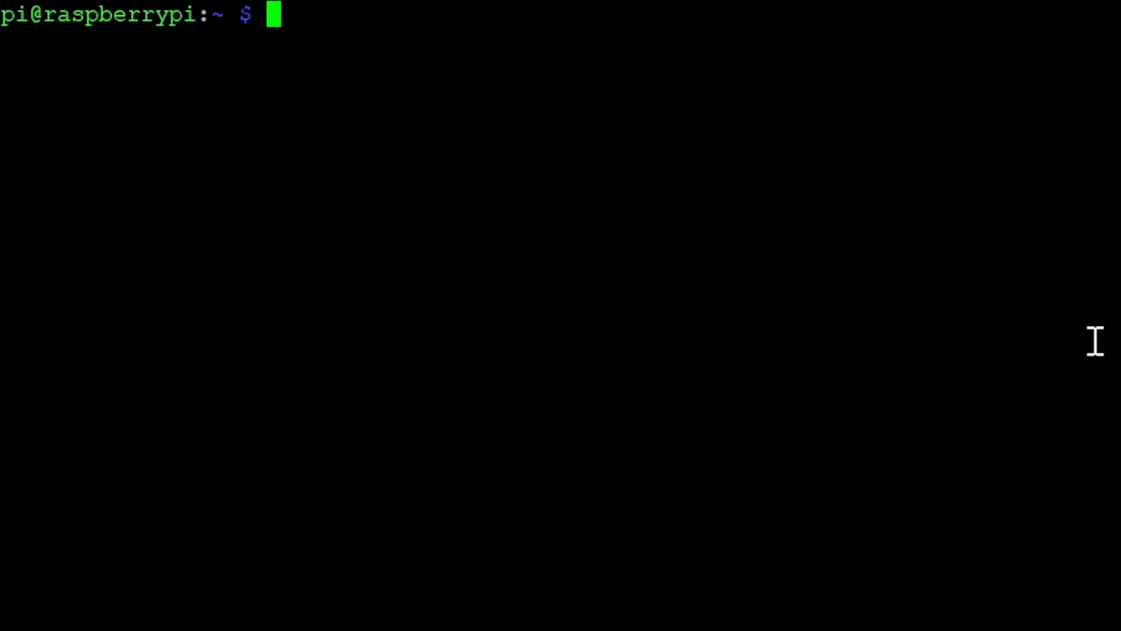
Step: Clone github.com/adafruit/Adafruit_CircuitPython_MCP3xxx and prepare to edit its mcp3008_single_ended_simple example
{"action": "type", "text": "git clone https://github.com/adafruit/Adafruit_CircuitPython_MCP3xxx/"}
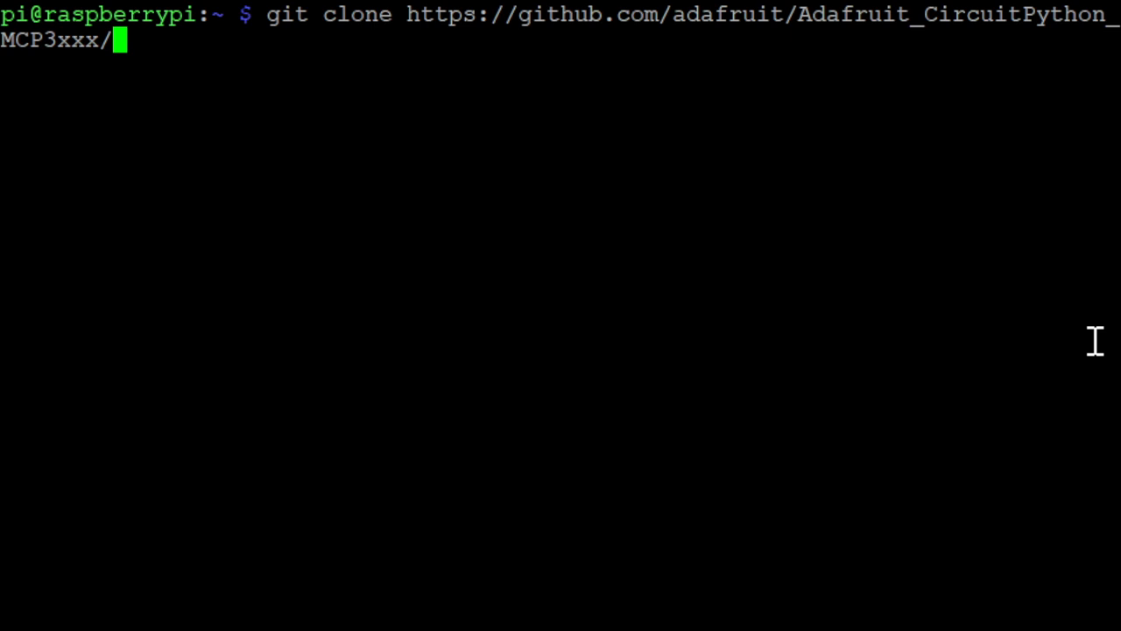
{"action": "key", "text": "Return"}
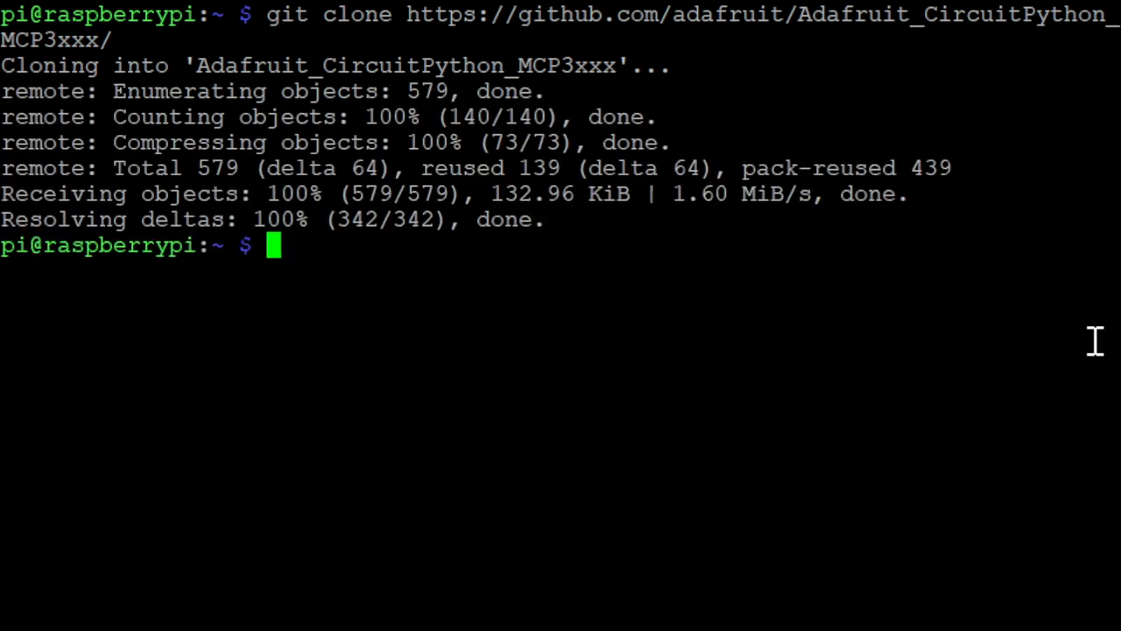
{"action": "type", "text": "sudo nano Adafruit_CircuitPython_MCP3xxx/examples/mcp3xxx_mcp3008_single_ended_simpletest.py"}
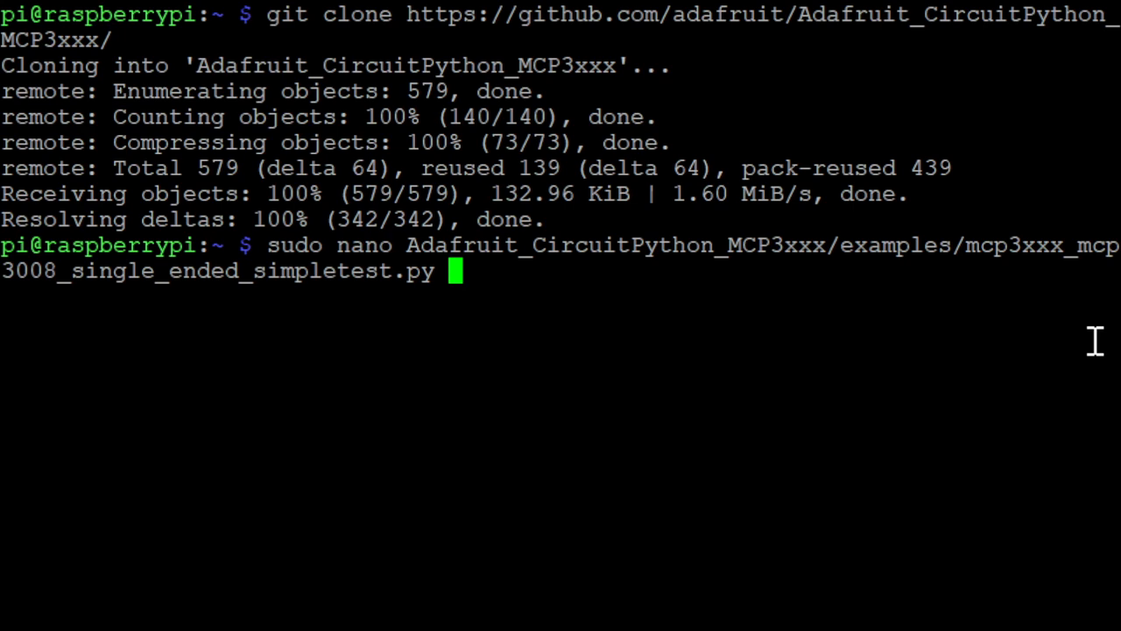
Step: In nano, add 'from time import sleep' and a 'while True:' loop to the MCP3008 example
{"action": "key", "text": "Return"}
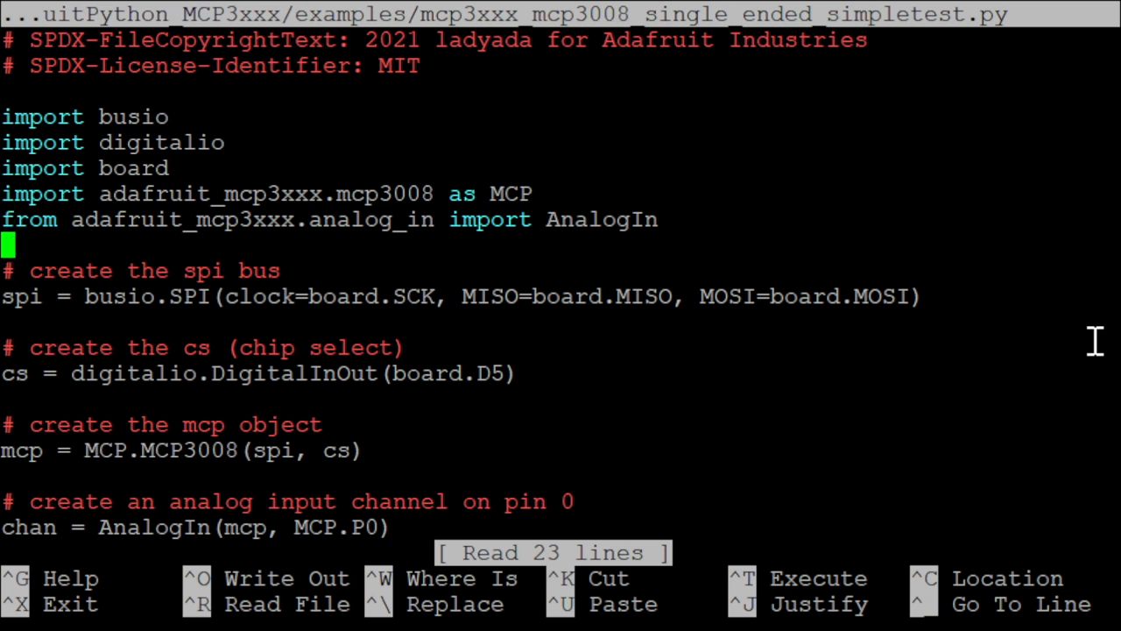
{"action": "type", "text": "from"}
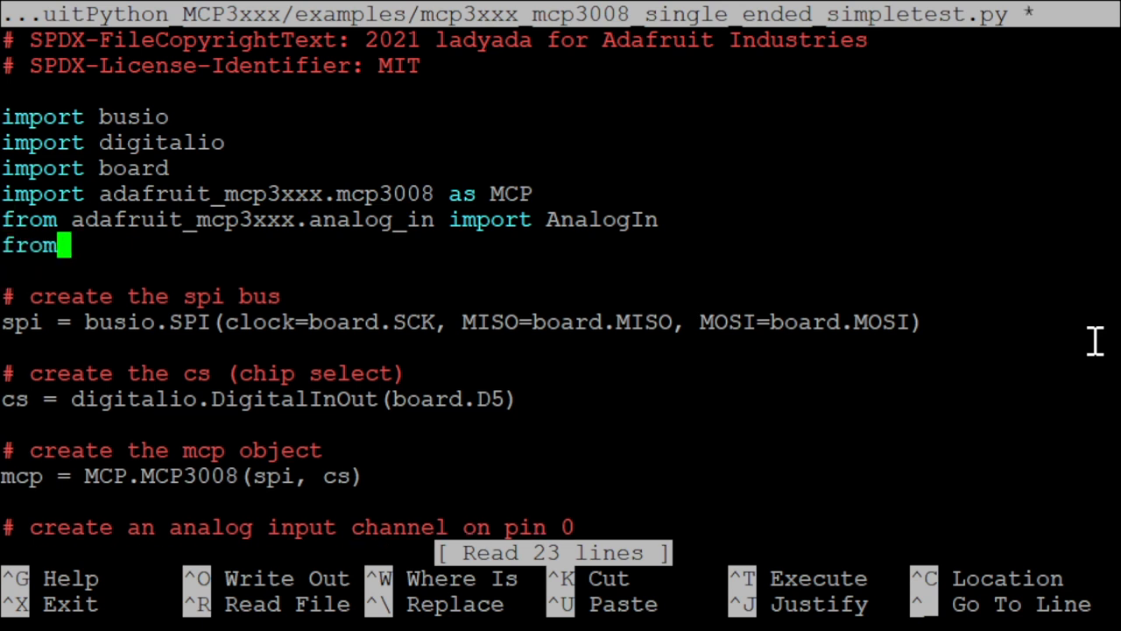
{"action": "type", "text": "time import sleep"}
{"action": "type", "text": "whi"}
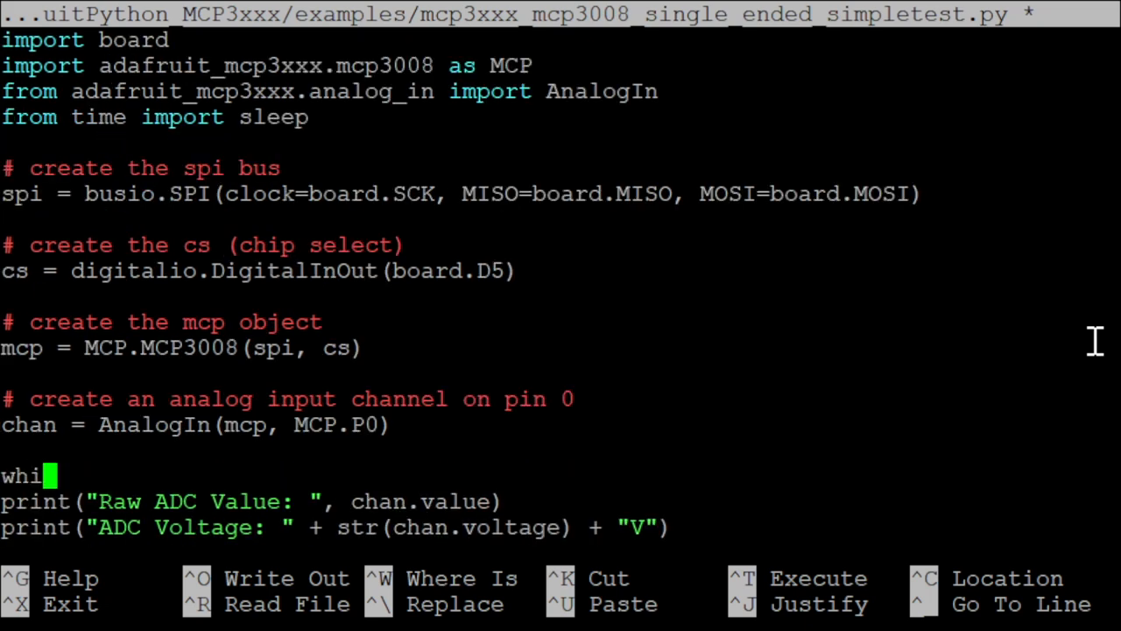
{"action": "type", "text": "le True:"}
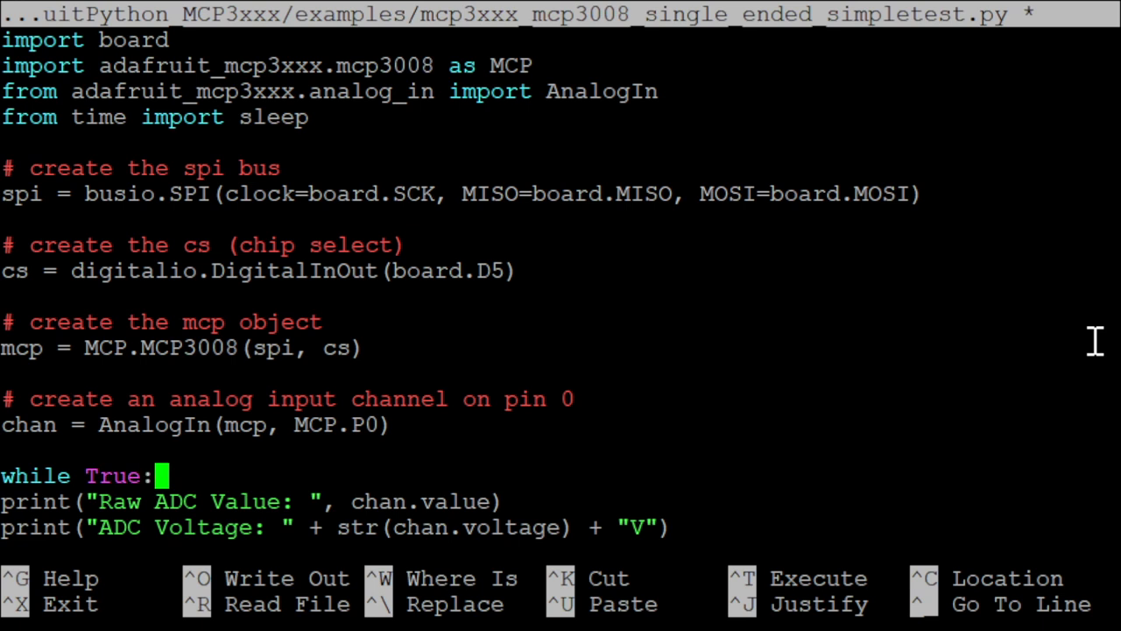
Step: Indent the prints into the loop, comment out the raw ADC print, add sleep(1) and save
{"action": "key", "text": "Down"}
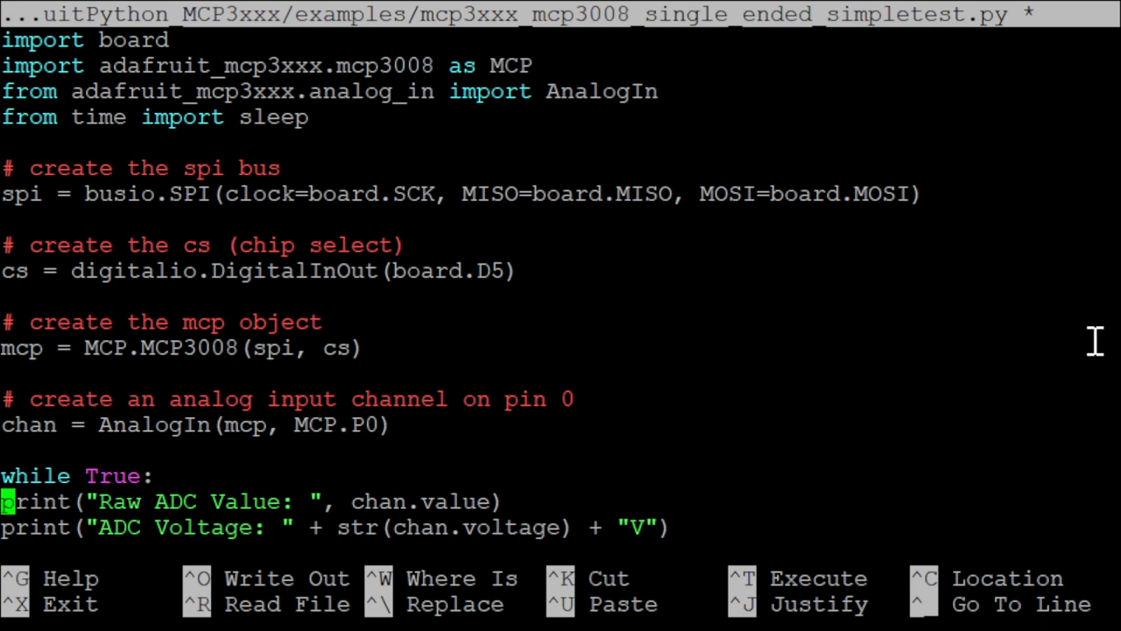
{"action": "key", "text": "Tab"}
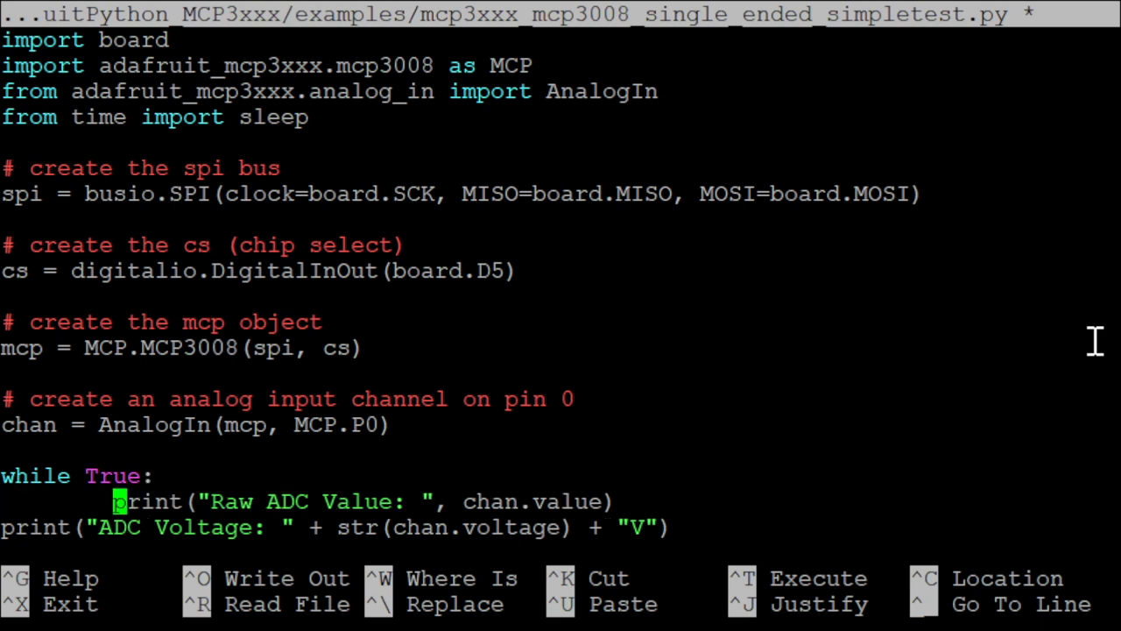
{"action": "type", "text": "#"}
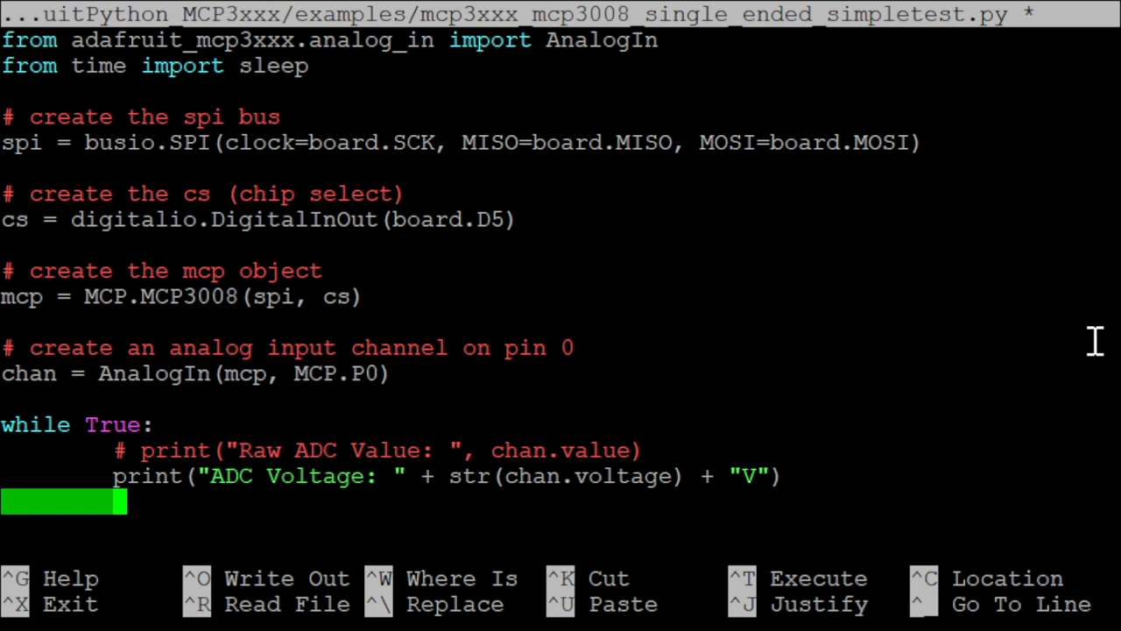
{"action": "type", "text": "sleep("}
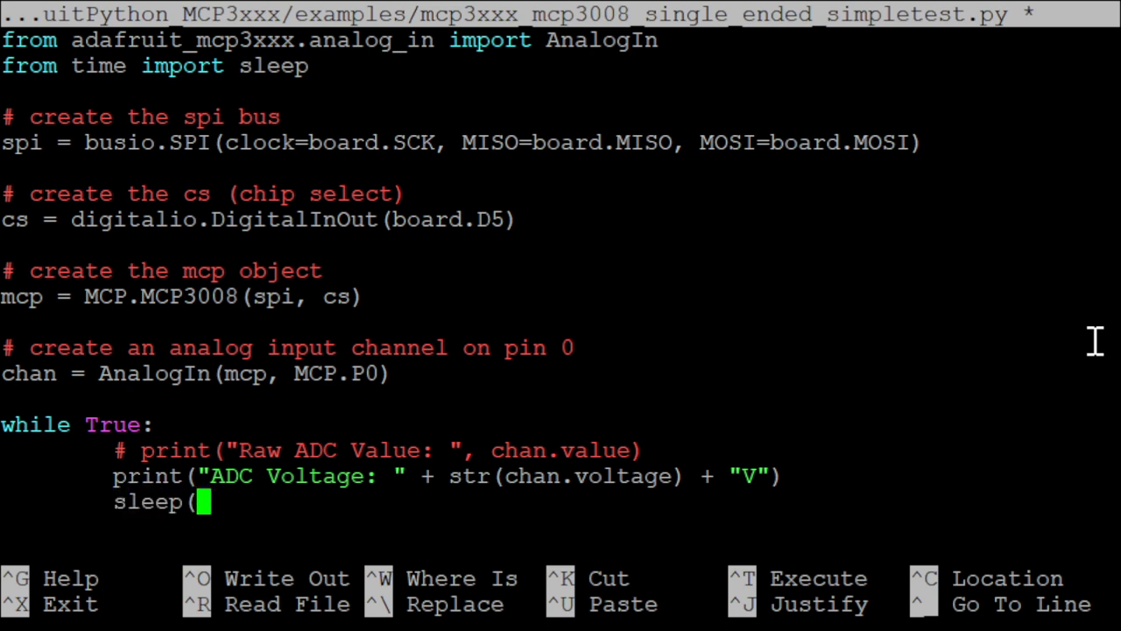
{"action": "type", "text": "1)"}
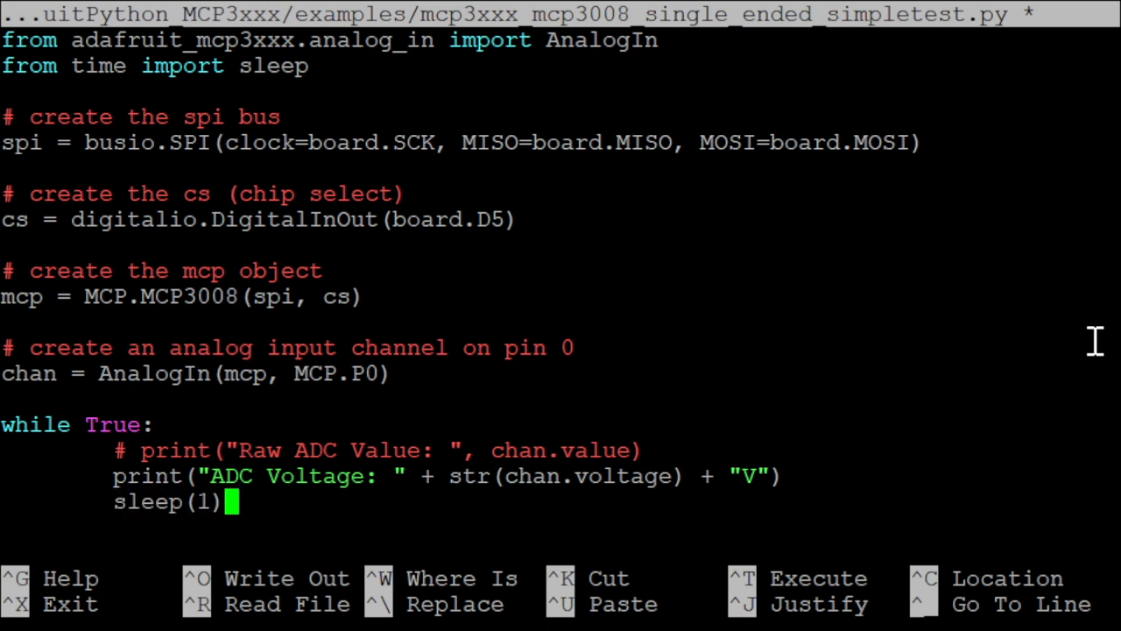
{"action": "key", "text": "ctrl+o"}
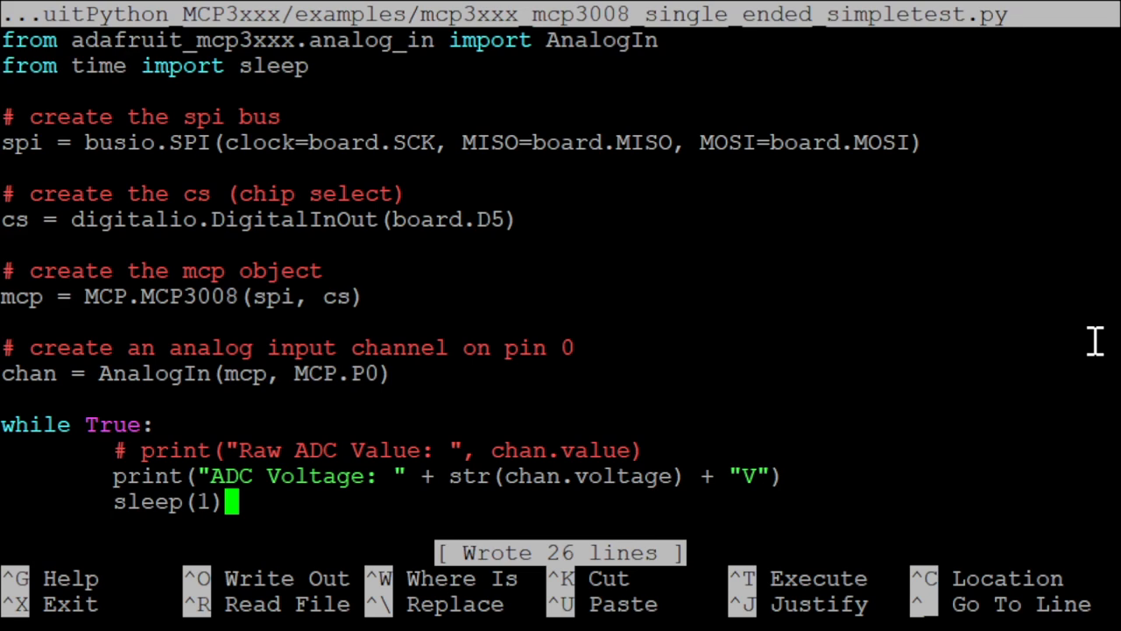